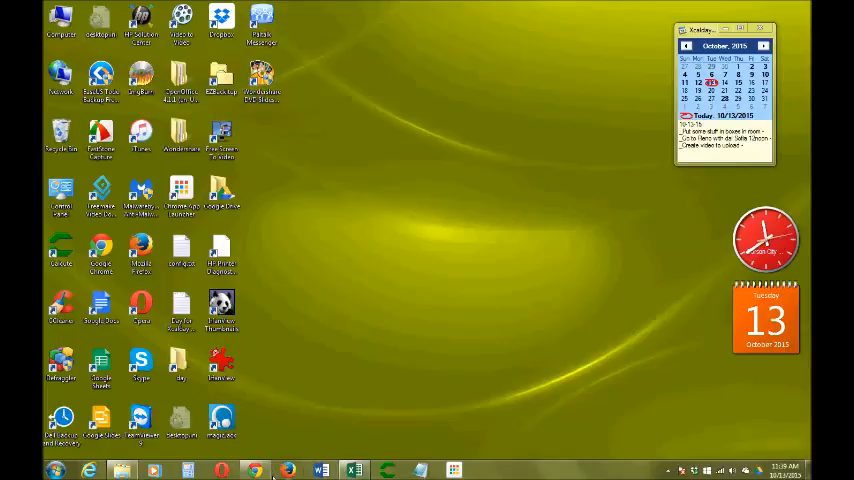
Step: Switch the desktop icons to Small, then restore them to Medium via the desktop View menu
left_click(254, 468)
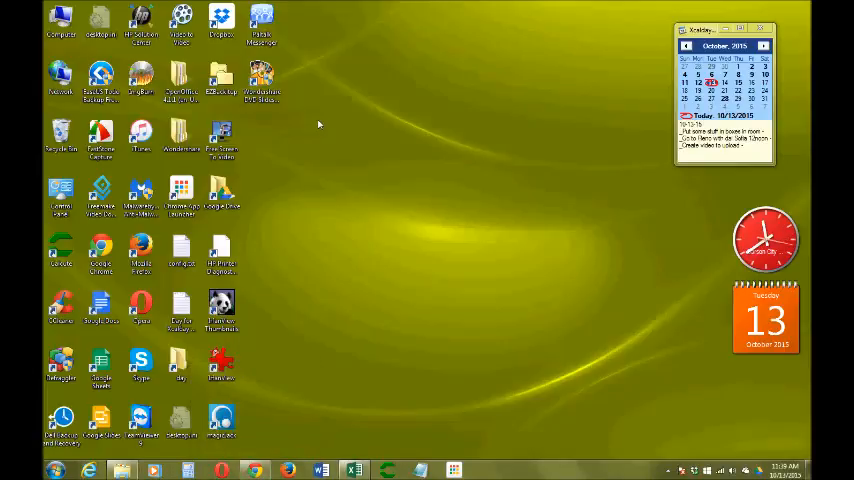
mouse_move(244, 250)
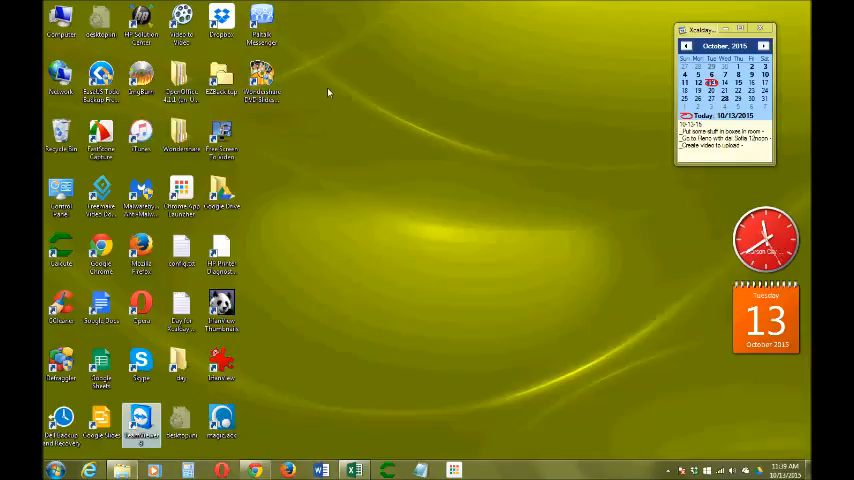
right_click(328, 92)
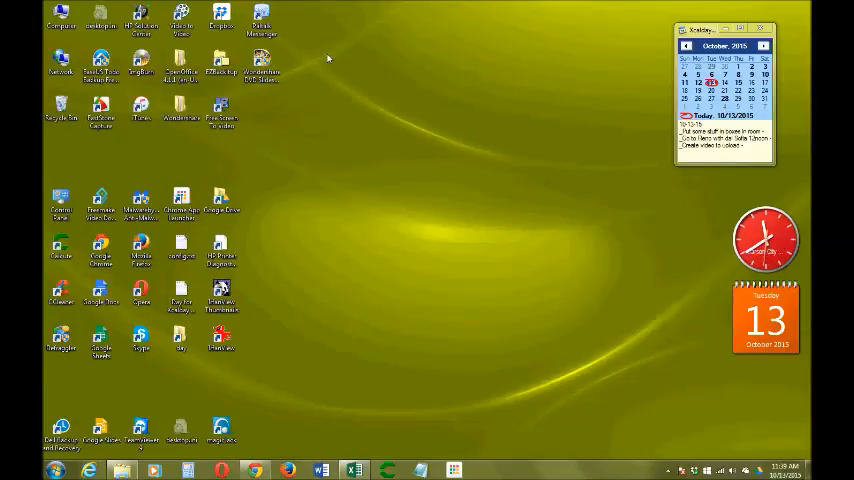
mouse_move(326, 90)
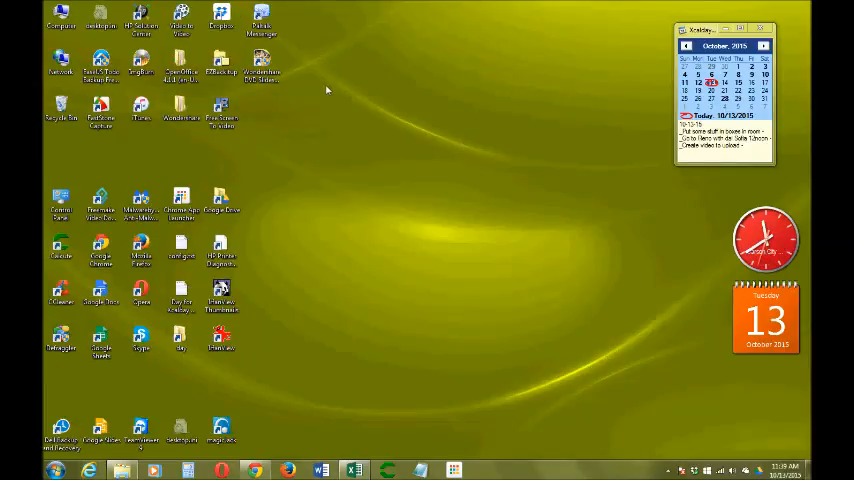
right_click(328, 90)
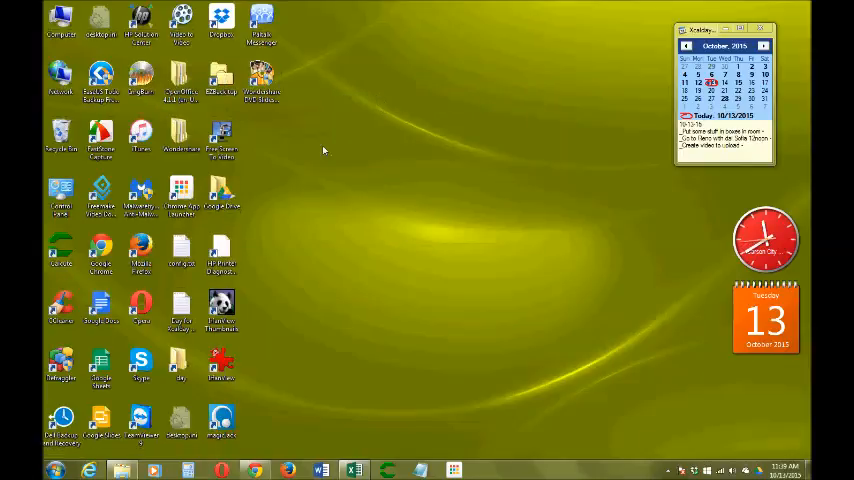
mouse_move(308, 168)
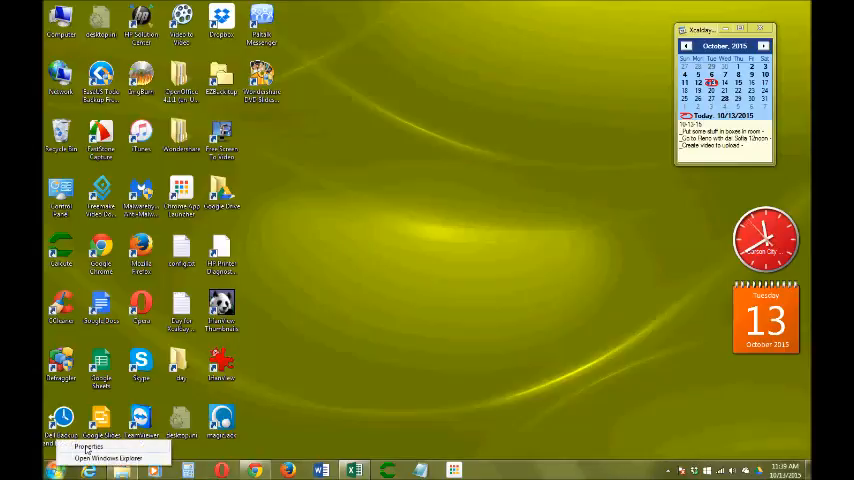
Step: Enable 'Use small taskbar icons' in Taskbar and Start Menu Properties and apply it
left_click(88, 446)
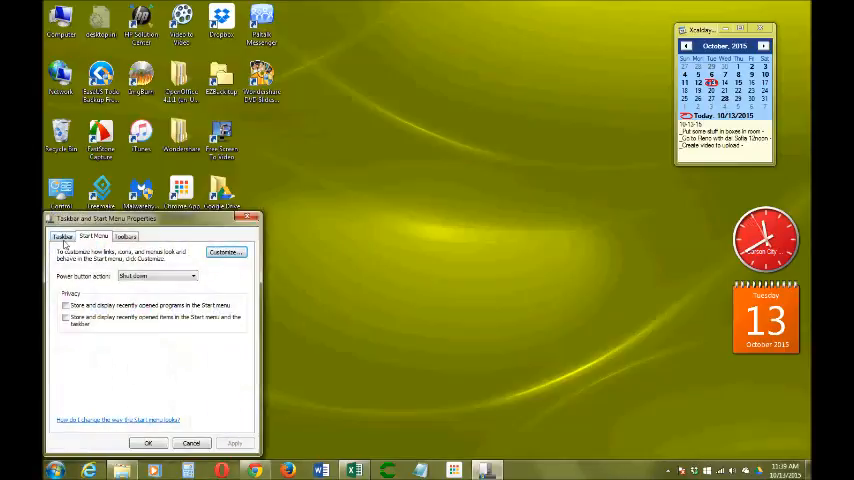
left_click(48, 236)
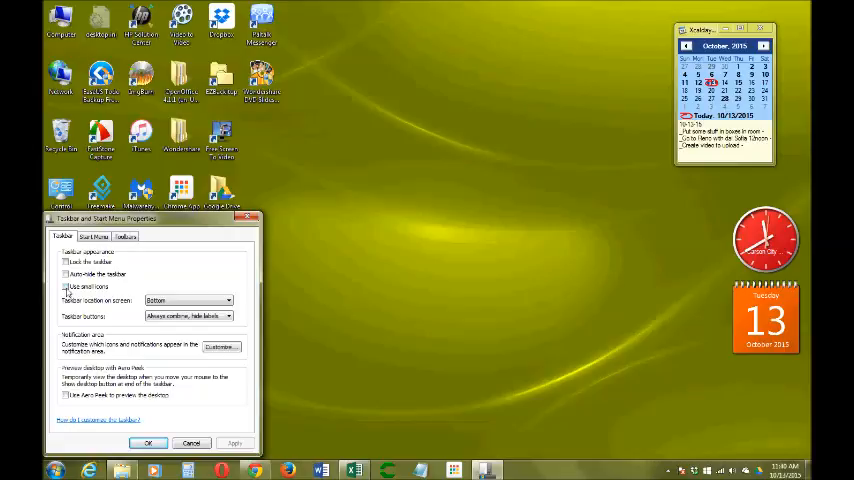
left_click(64, 288)
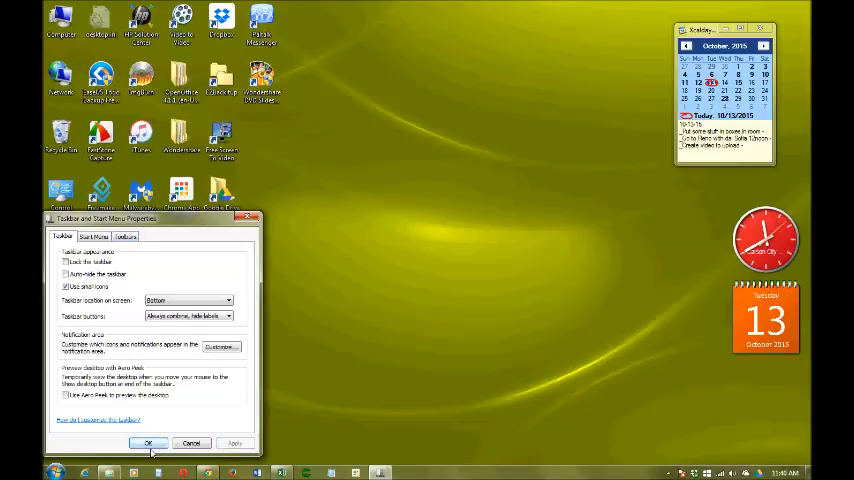
left_click(148, 444)
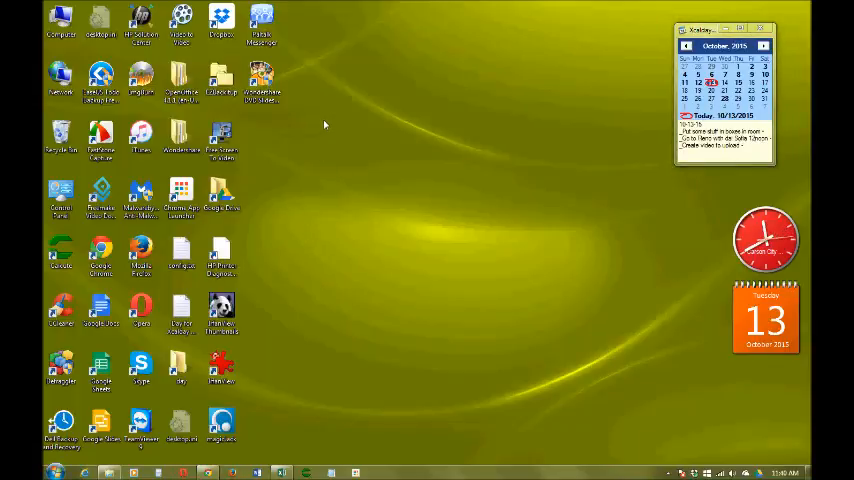
Step: Resize the desktop icons in fine steps with Ctrl and the mouse wheel
left_click(222, 78)
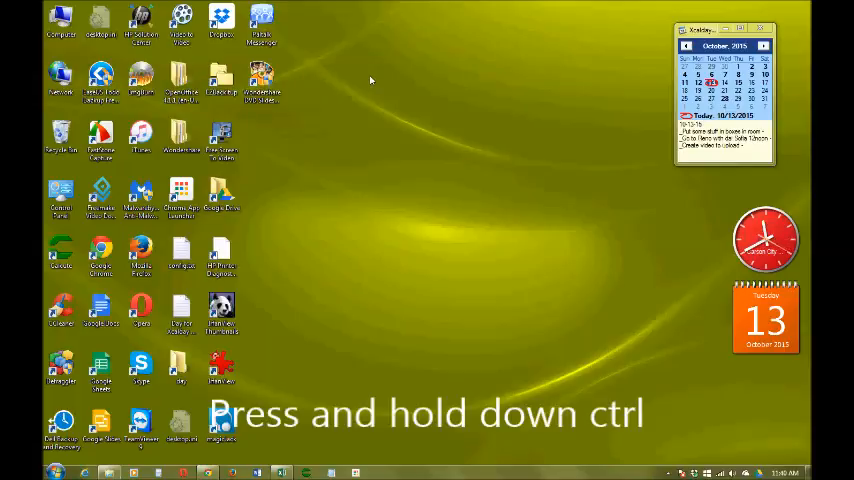
mouse_move(350, 98)
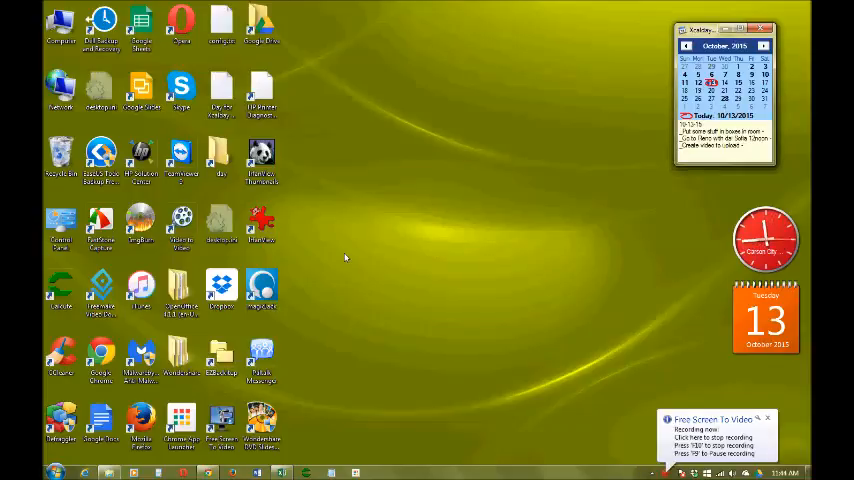
mouse_move(708, 382)
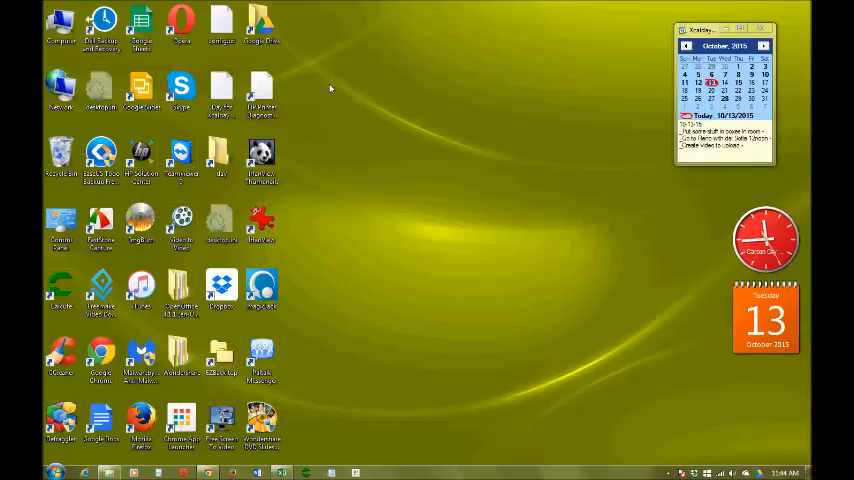
Step: Set the desktop icons to Large from the desktop View menu
right_click(330, 88)
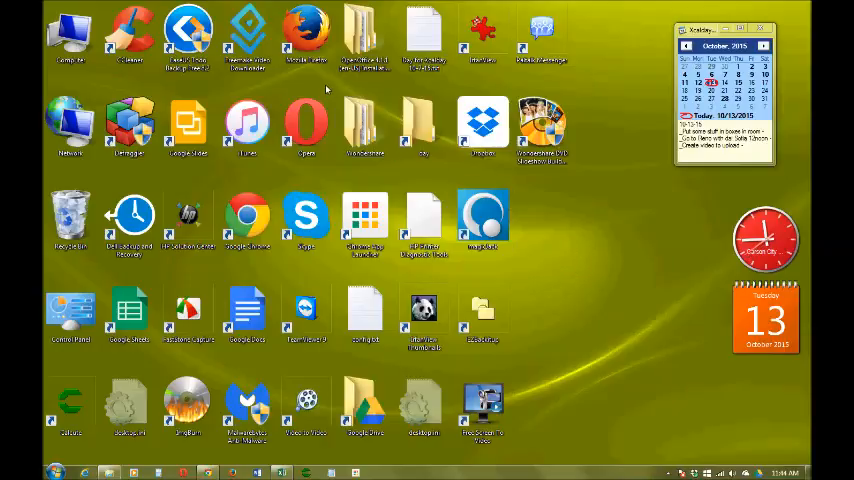
Step: Return desktop icons to Medium, auto-arrange them, and sort them by Name
right_click(326, 88)
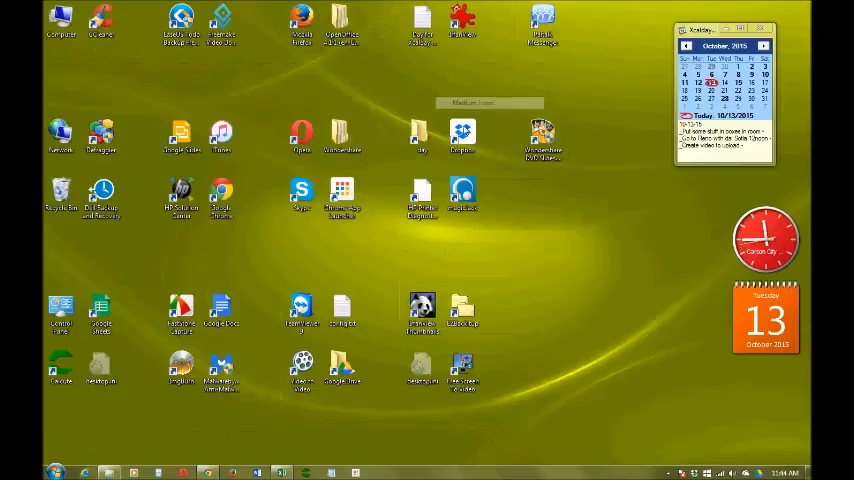
mouse_move(420, 196)
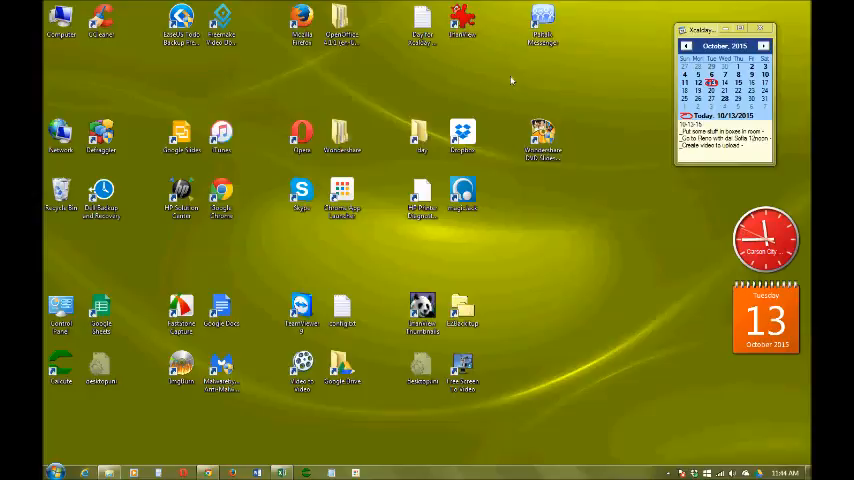
mouse_move(496, 74)
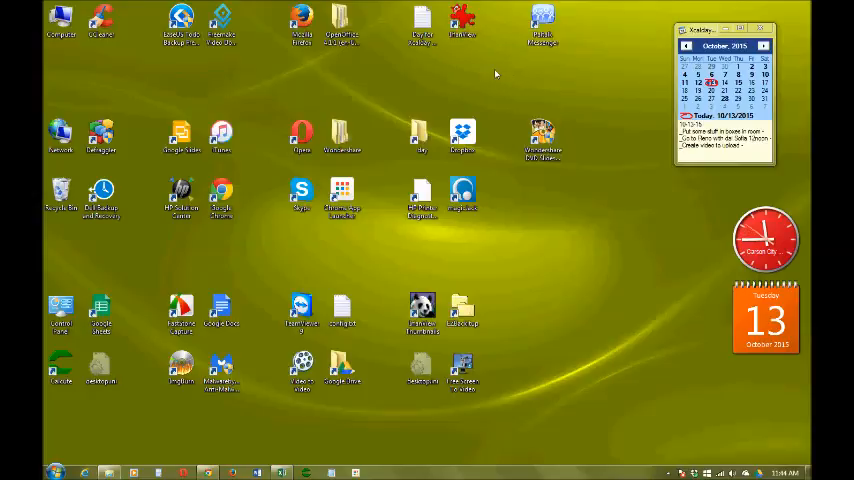
right_click(496, 74)
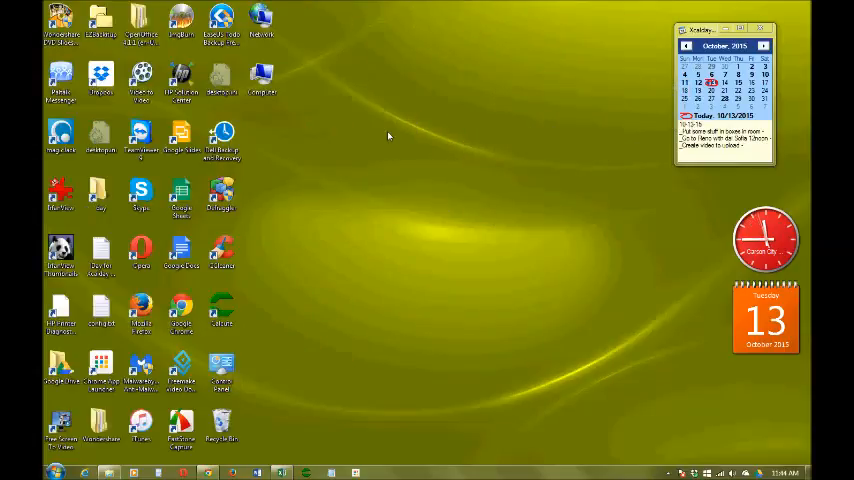
right_click(390, 136)
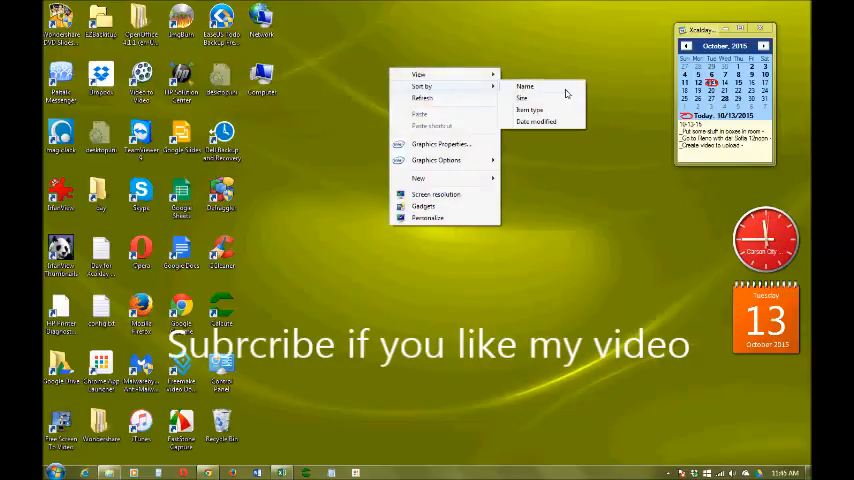
left_click(392, 104)
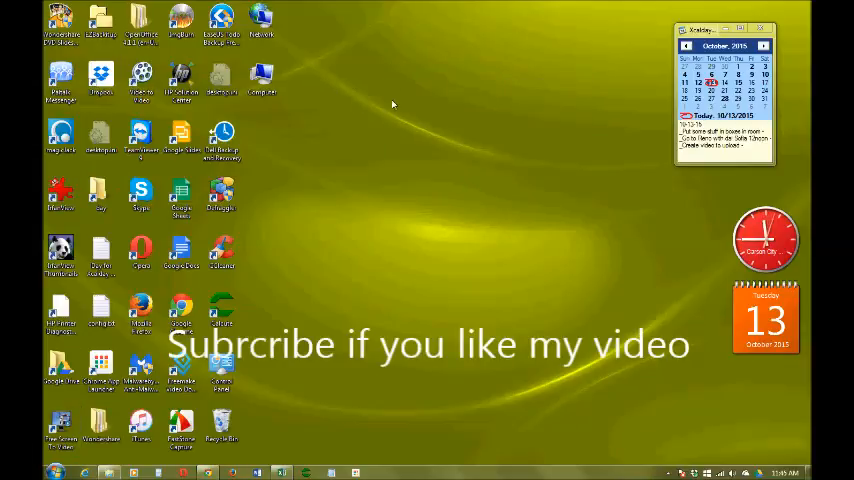